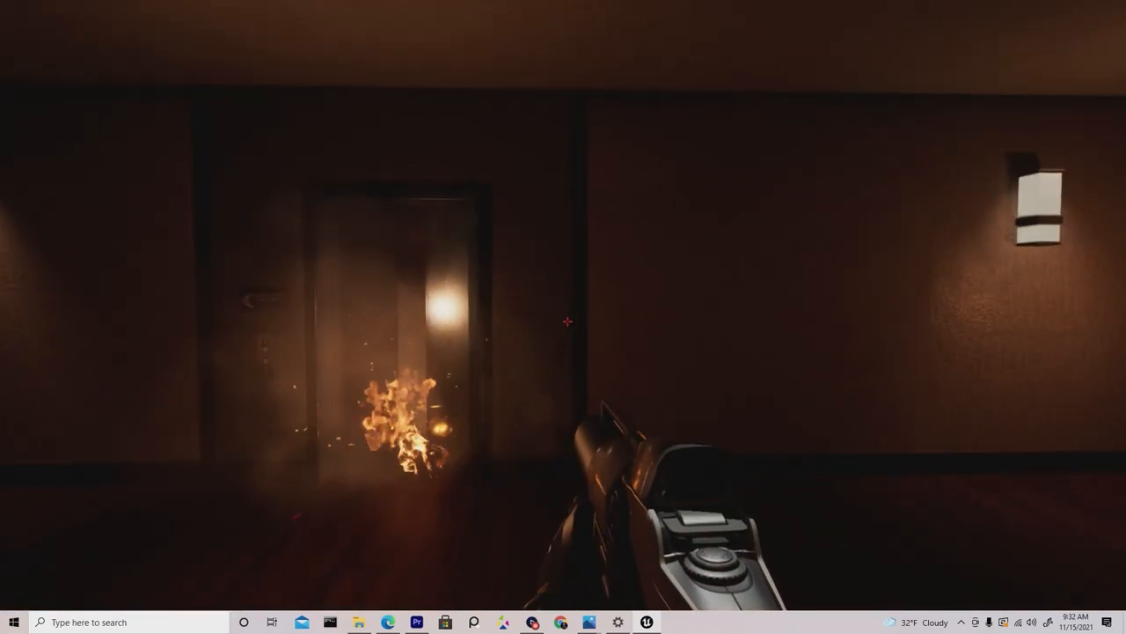
pyautogui.moveTo(566, 320)
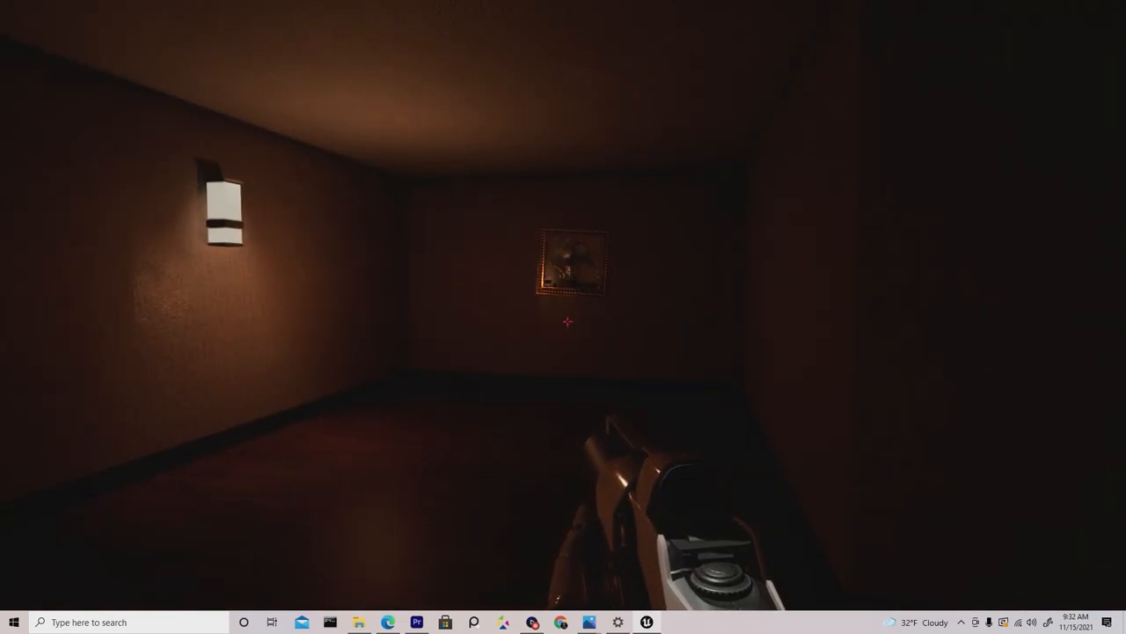
# Select the wall panel meshes and show their unwrapped layout in the UV Editing workspace.
pyautogui.click(563, 320)
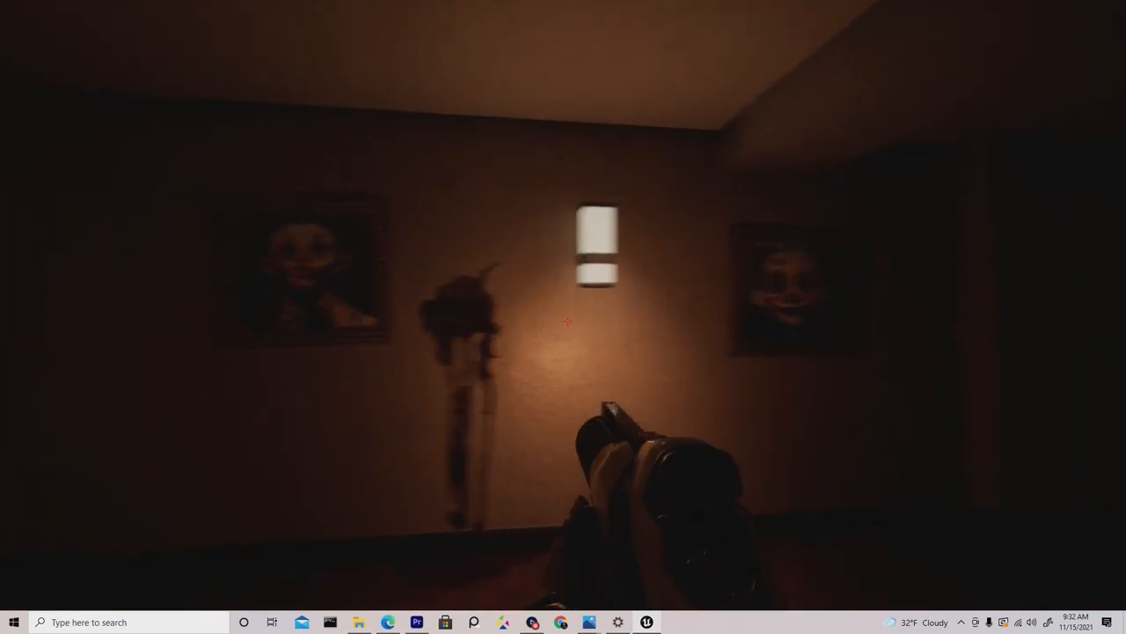
pyautogui.moveTo(566, 320)
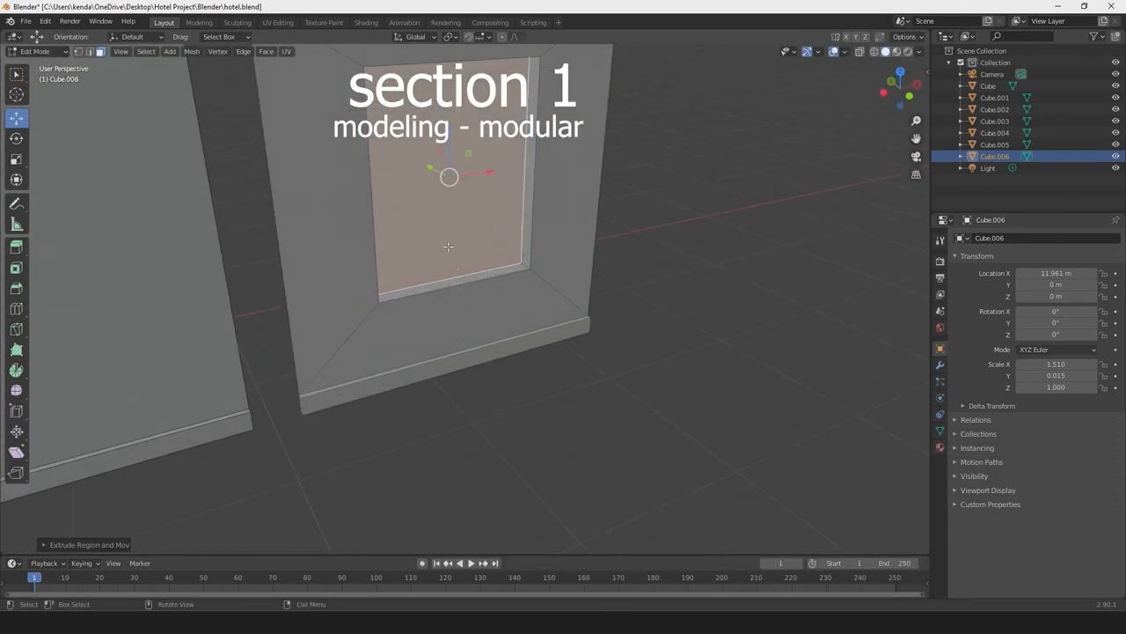
pyautogui.press('Tab')
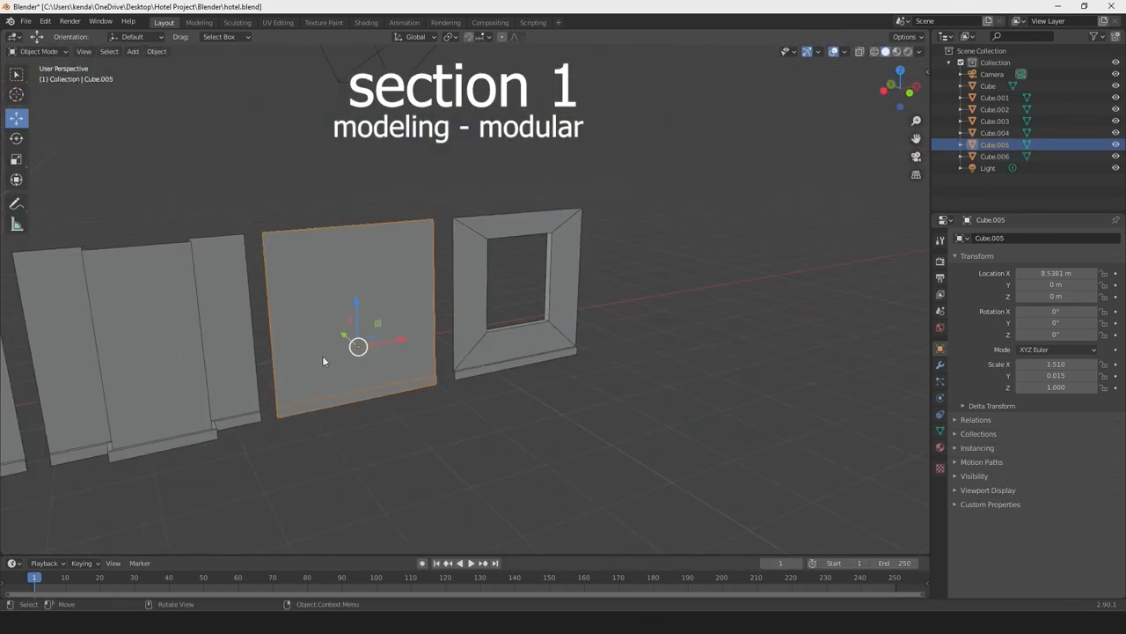
pyautogui.click(278, 21)
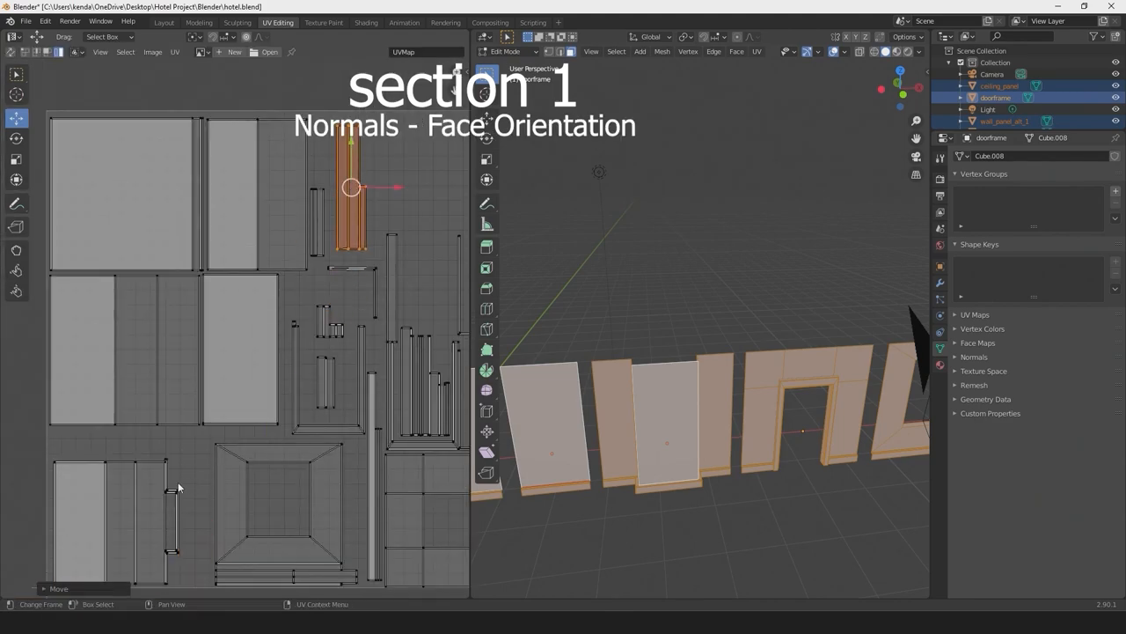
pyautogui.click(164, 21)
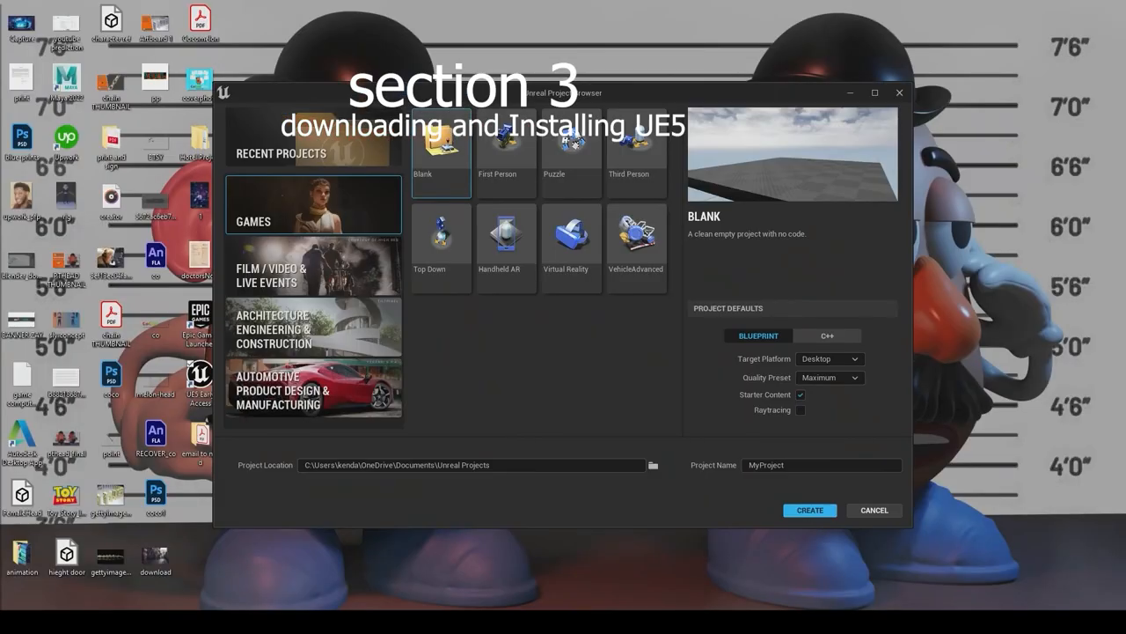
# Import the wall panel textures and FBX into the Content Browser and assign wall_panel_mat to the mesh.
pyautogui.click(810, 510)
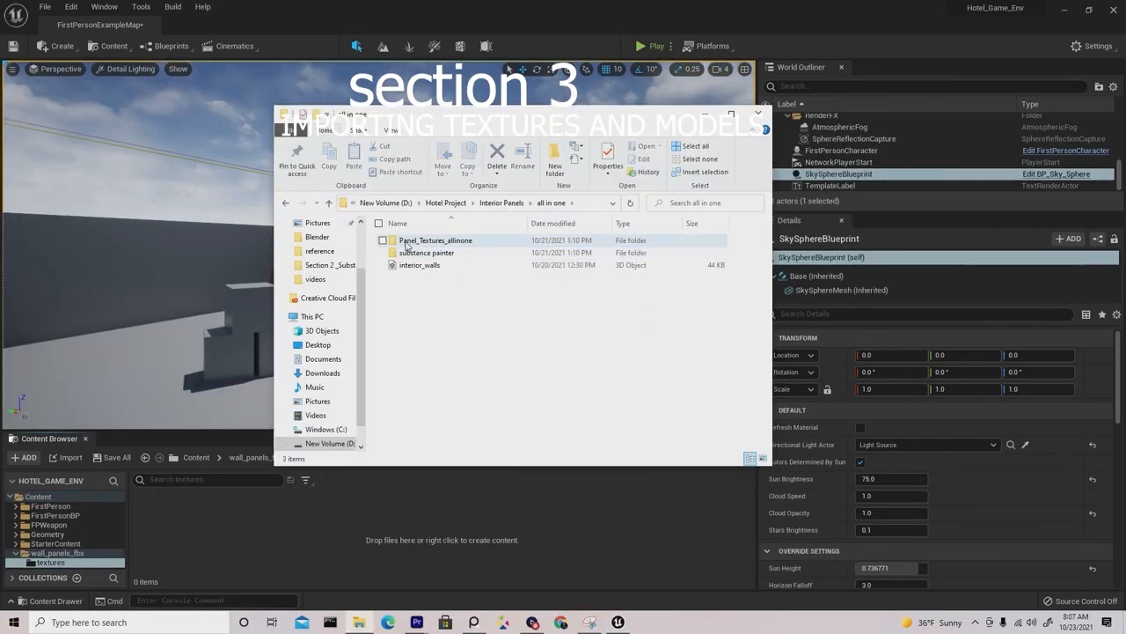
pyautogui.doubleClick(418, 264)
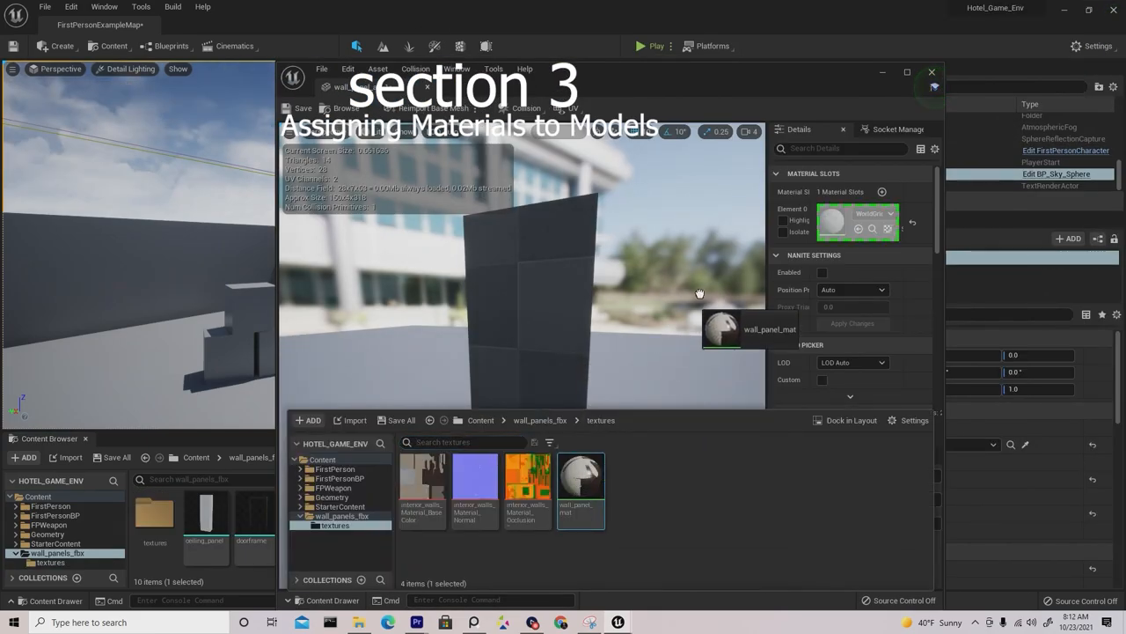
pyautogui.moveTo(581, 475); pyautogui.dragTo(581, 475)
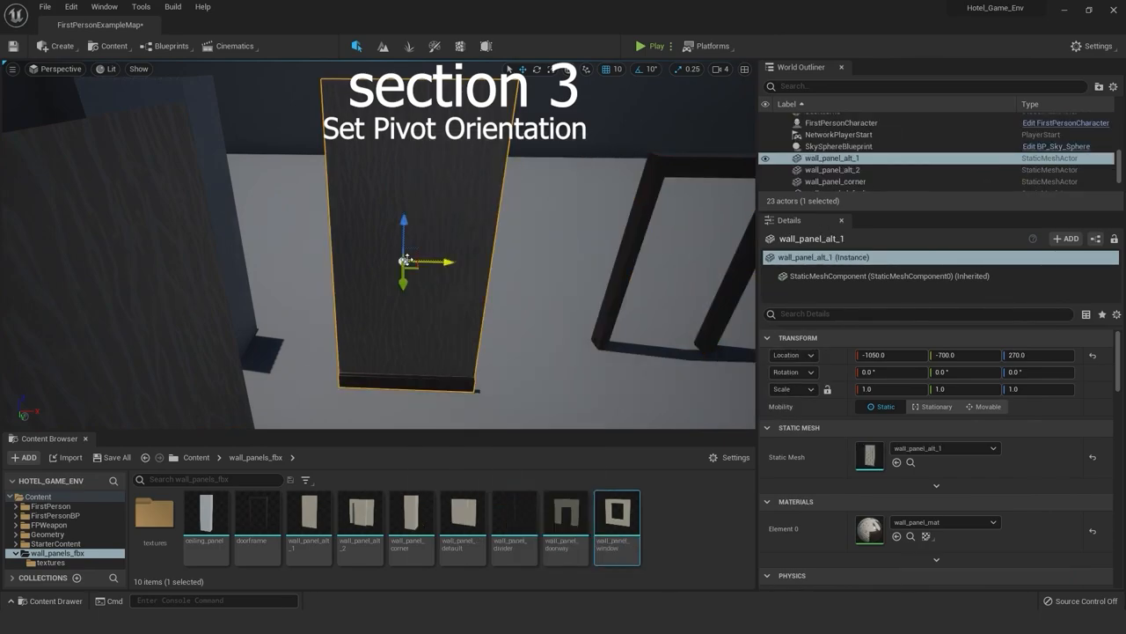
# Drag wall panel meshes into the viewport and snap them together into hotel walls.
pyautogui.click(833, 158)
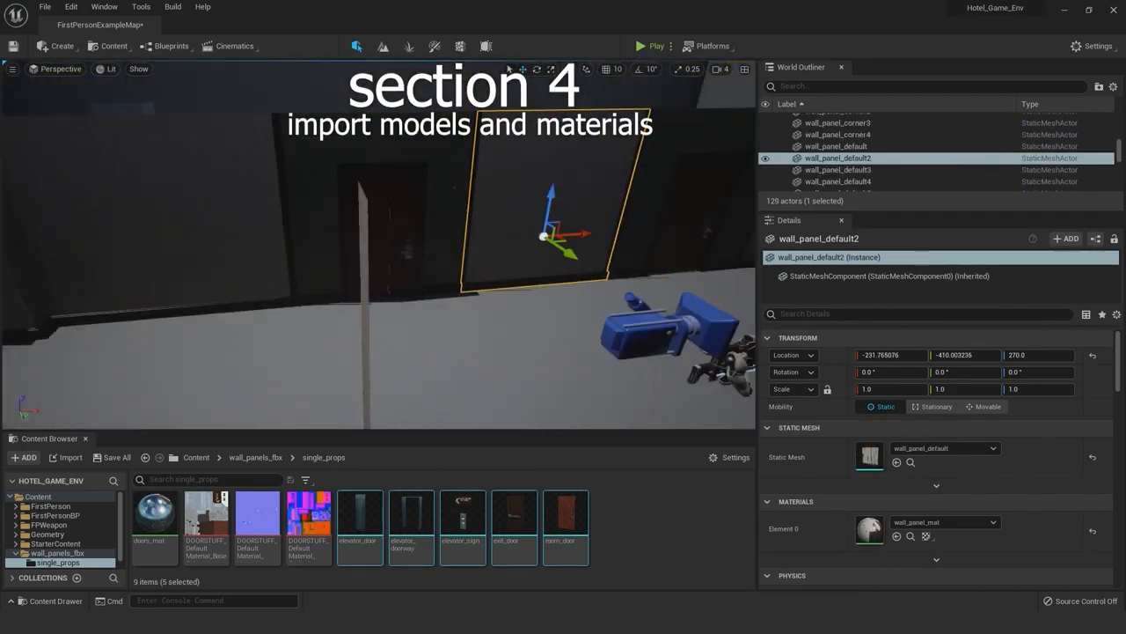
# Place the portrait painting meshes from the Paintings folder onto the corridor wall.
pyautogui.click(820, 158)
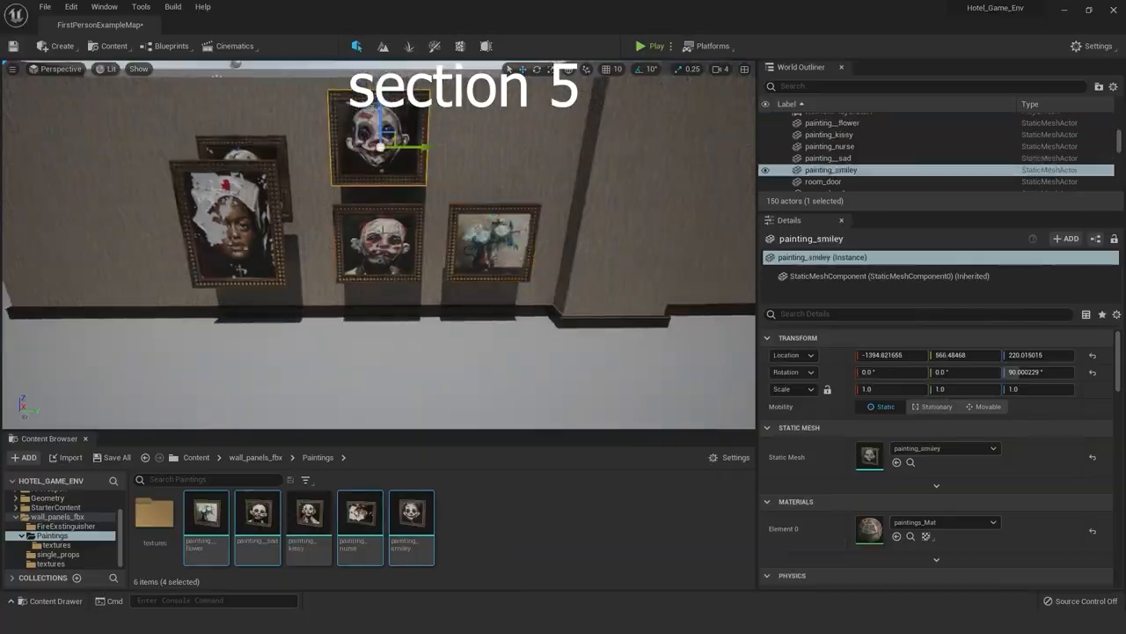
# Start Play mode and walk first-person toward the lit wall with sconces, portrait and elevator.
pyautogui.click(652, 46)
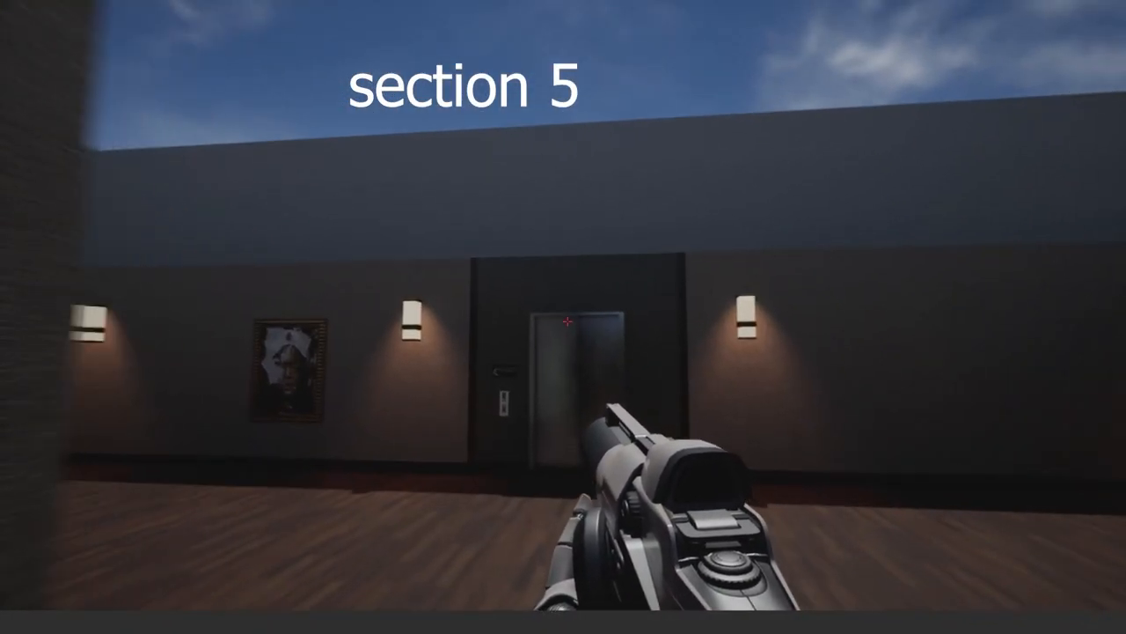
# Exit Play mode and place P_Fire particle emitters along the base of the corridor wall.
pyautogui.press('Escape')
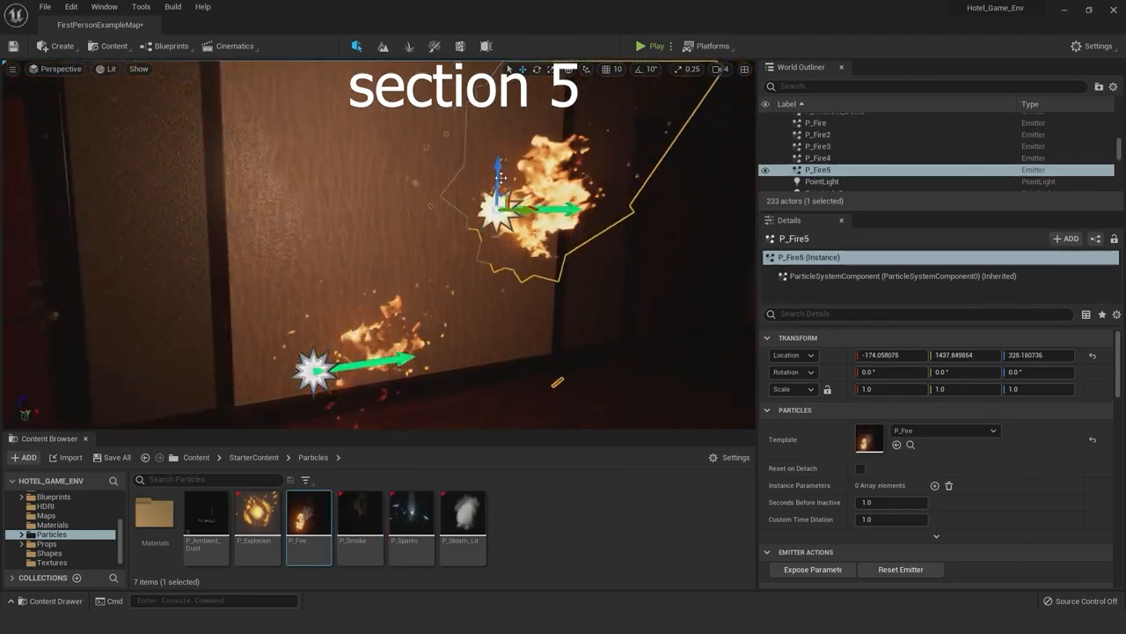
# Place SM_GlassWindow in the hotel wall and play through the burning corridor.
pyautogui.click(461, 512)
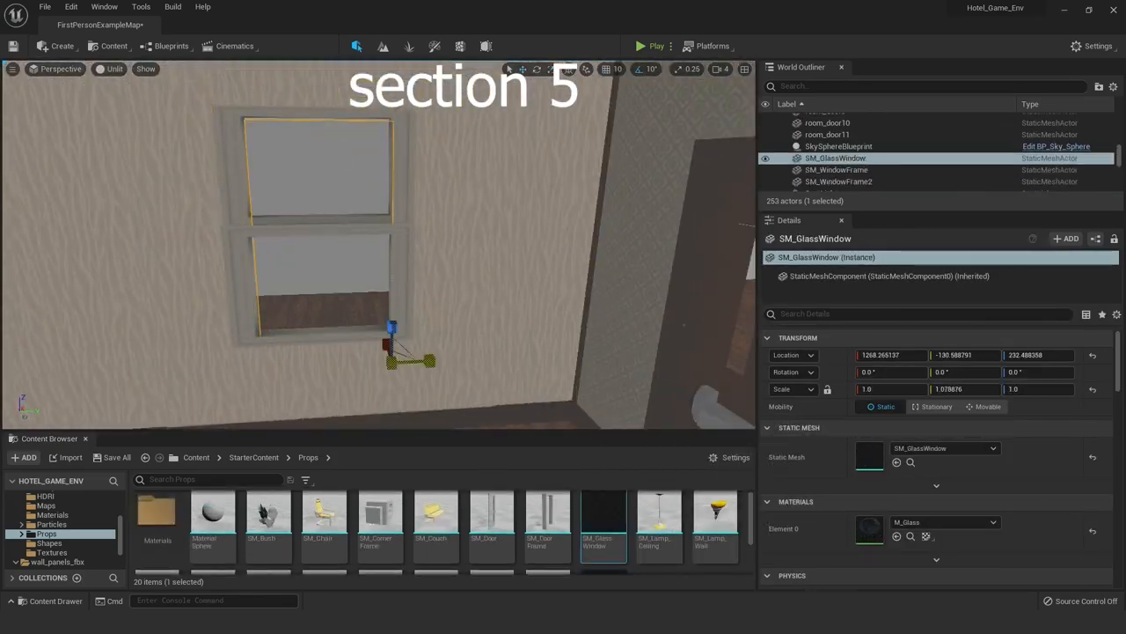
pyautogui.click(655, 46)
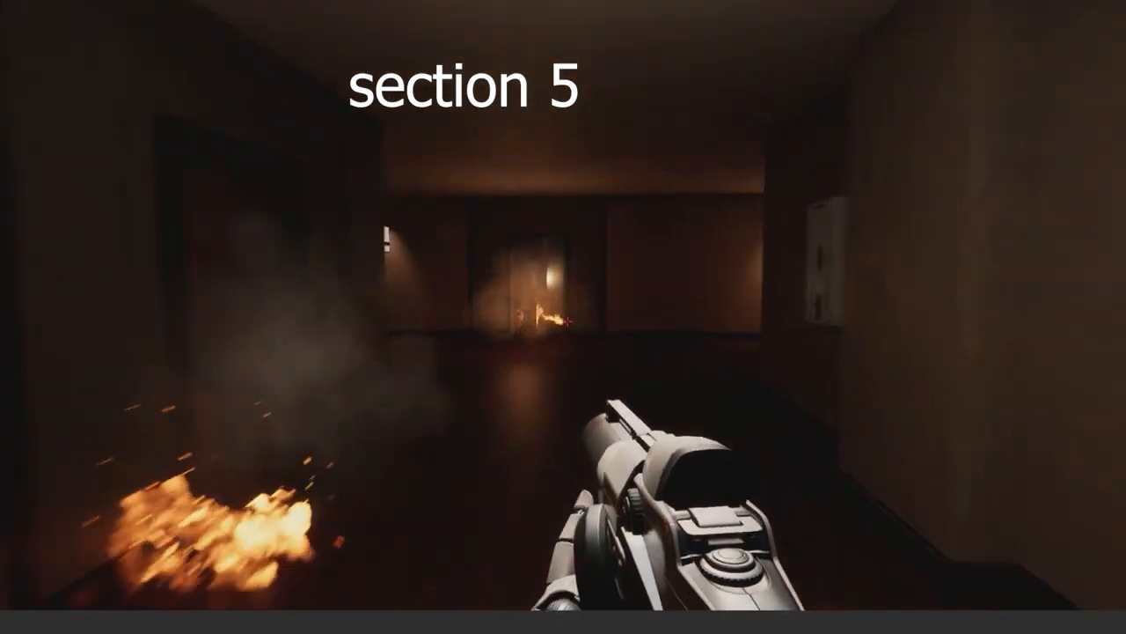
pyautogui.moveTo(563, 316)
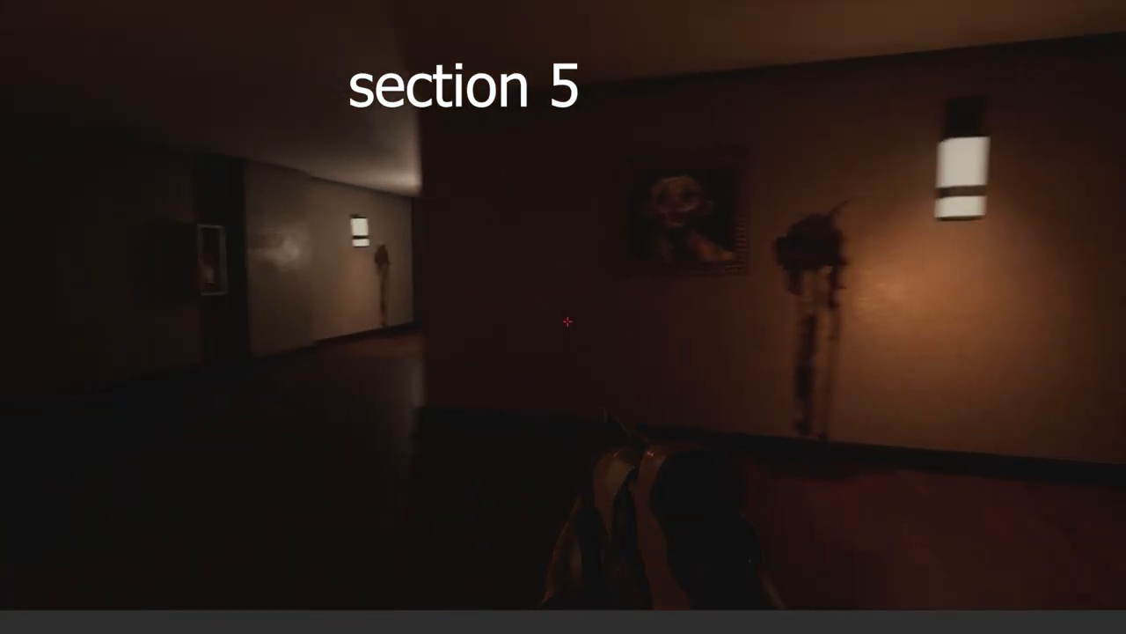